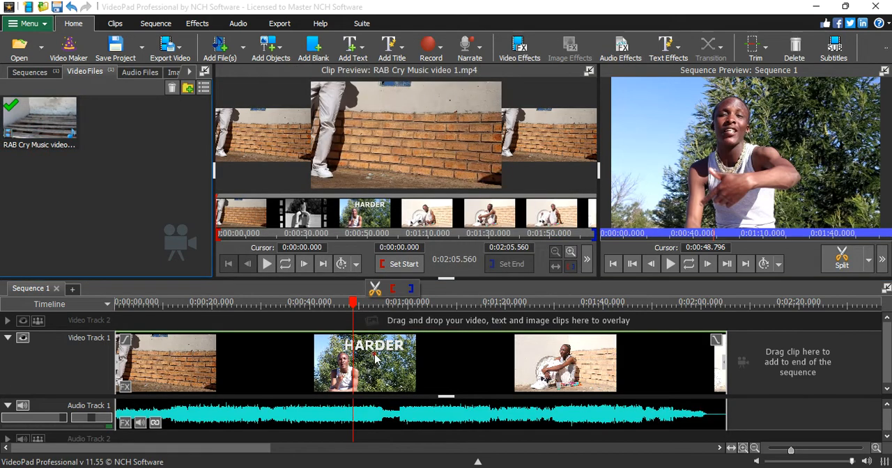
pyautogui.moveTo(365, 359)
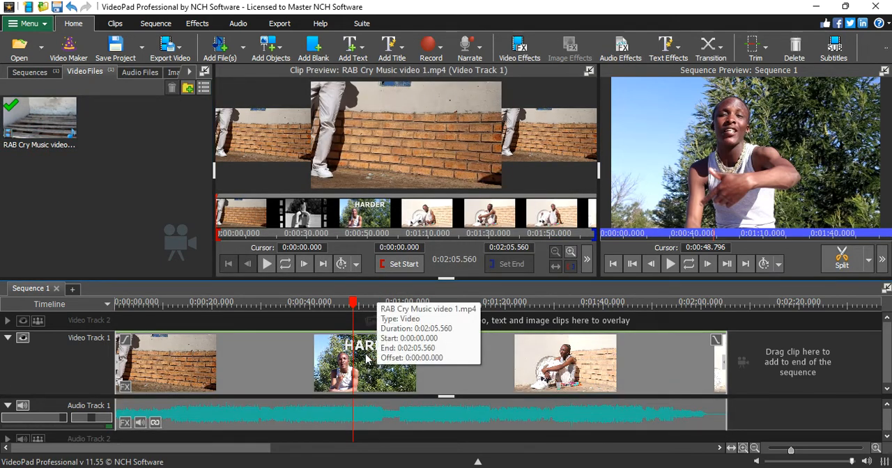
# - Bring up the video effects gallery for the RAB Cry Music video 1.mp4 clip
pyautogui.click(519, 47)
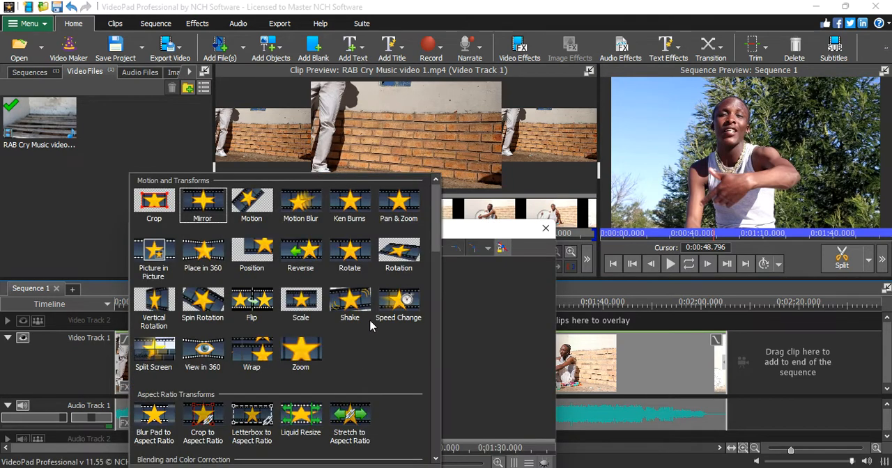
pyautogui.moveTo(301, 301)
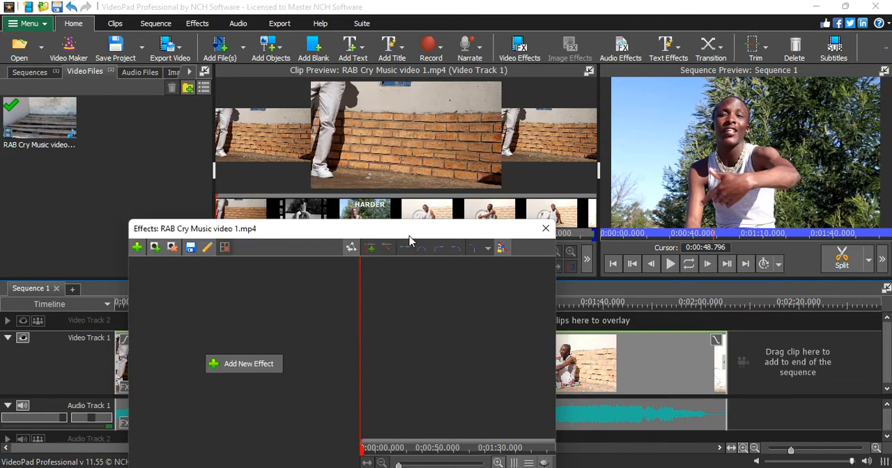
# - Add a Color Lookup Table effect to the clip's effect chain
pyautogui.click(248, 362)
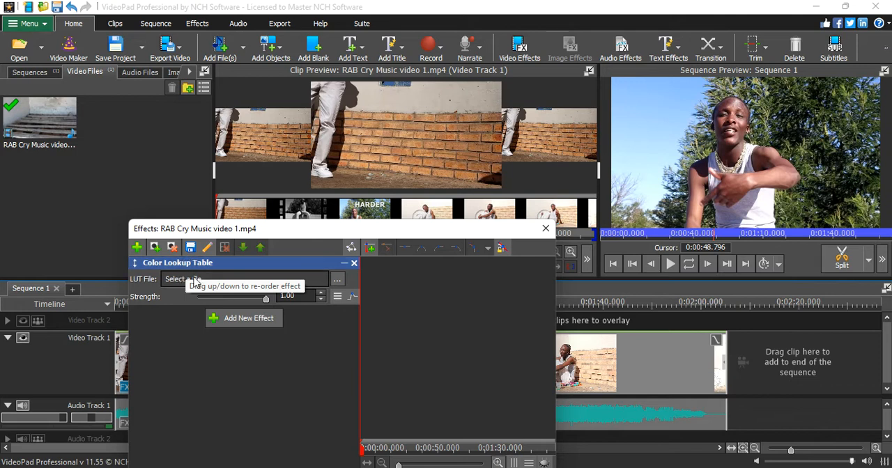
pyautogui.moveTo(220, 279)
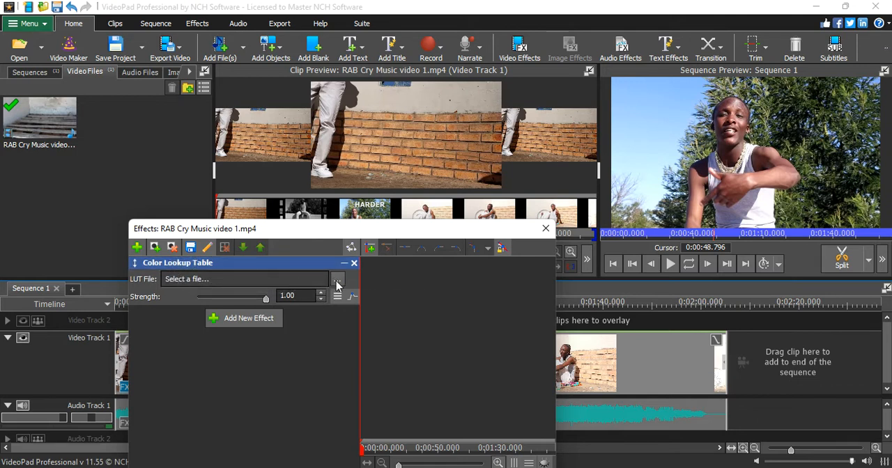
# - Load Spain33.cube from 100 A LUT > Log Files > 33 Cubes (Luma Fusion) as the lookup table
pyautogui.click(337, 279)
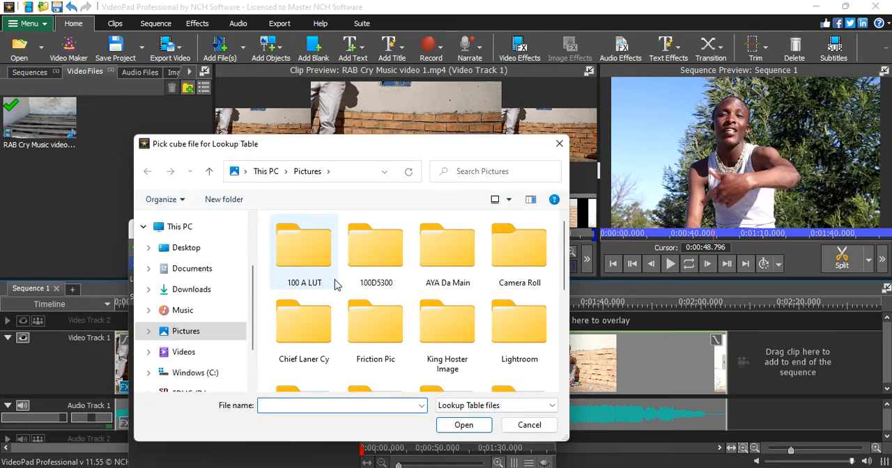
pyautogui.click(304, 251)
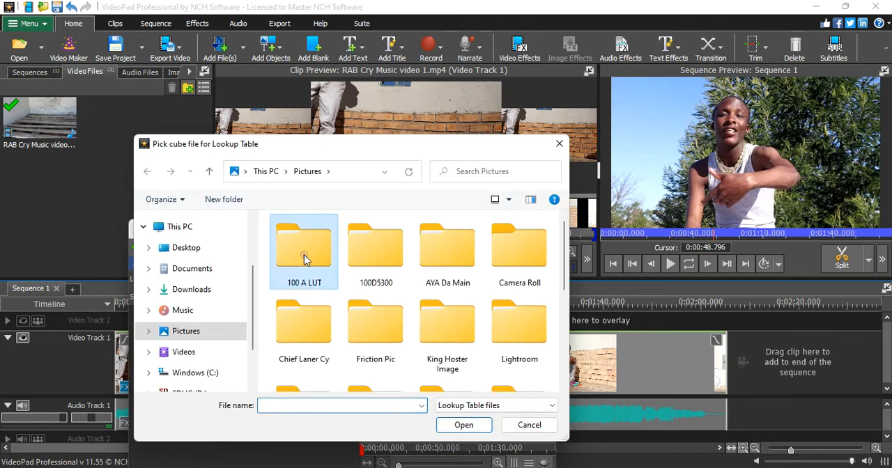
pyautogui.doubleClick(303, 248)
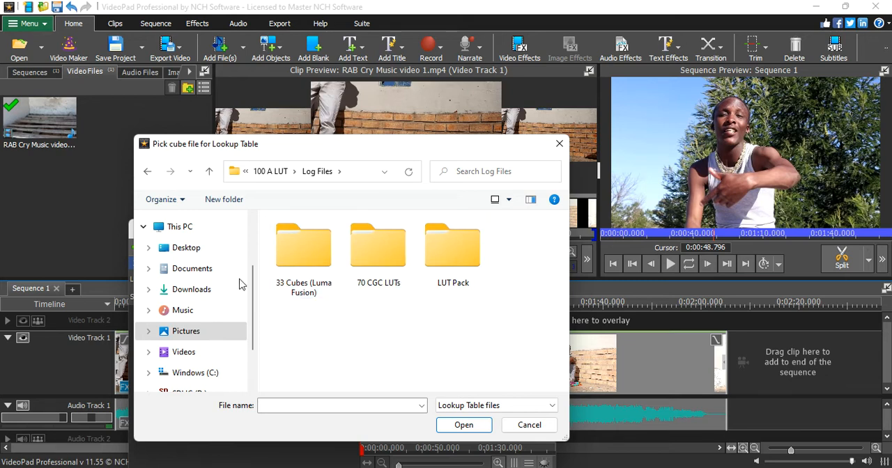
pyautogui.click(304, 248)
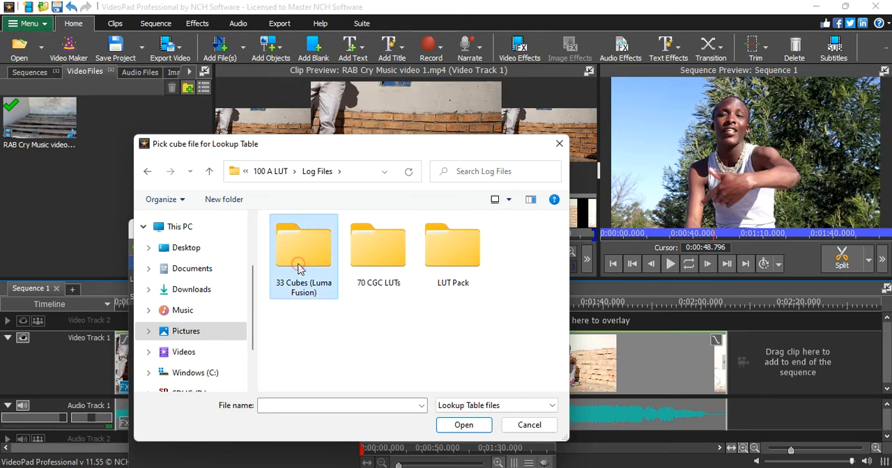
pyautogui.doubleClick(303, 248)
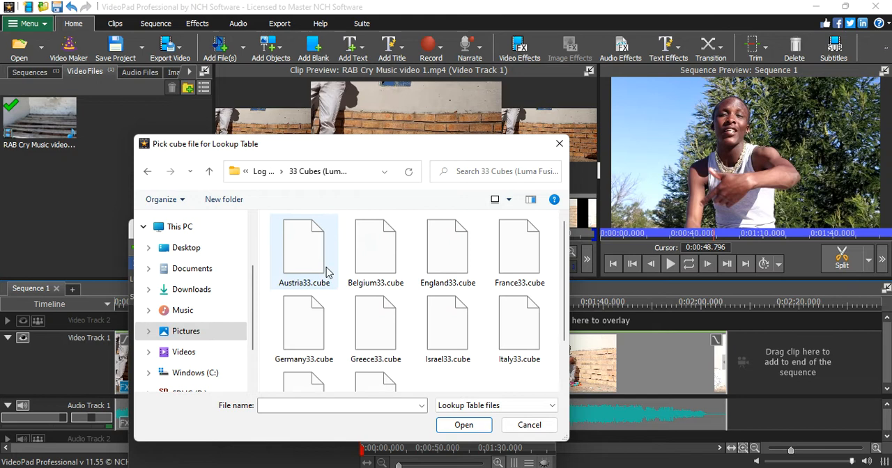
pyautogui.scroll(-3)
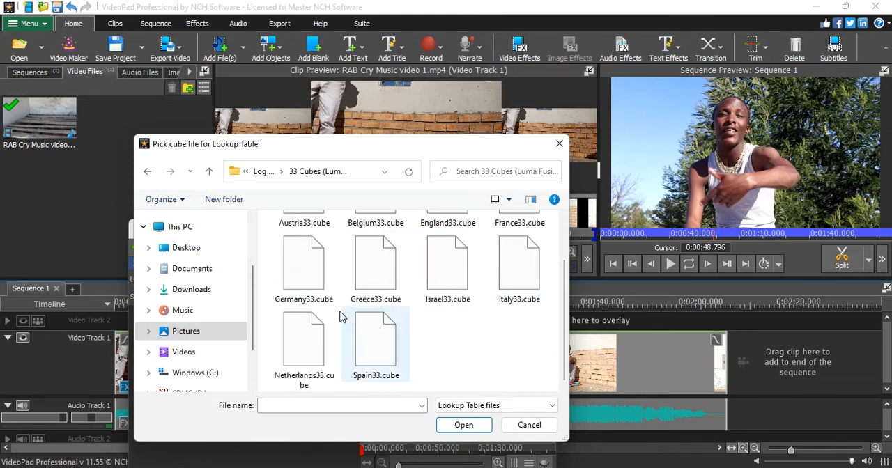
pyautogui.click(447, 265)
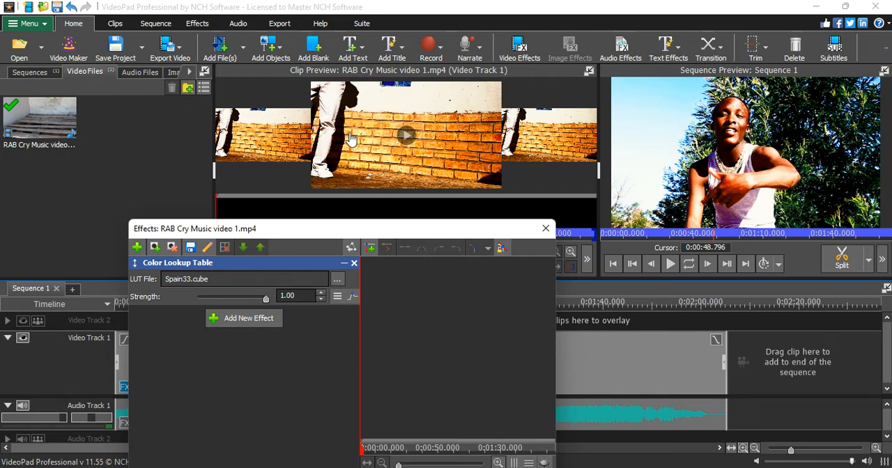
pyautogui.moveTo(425, 235)
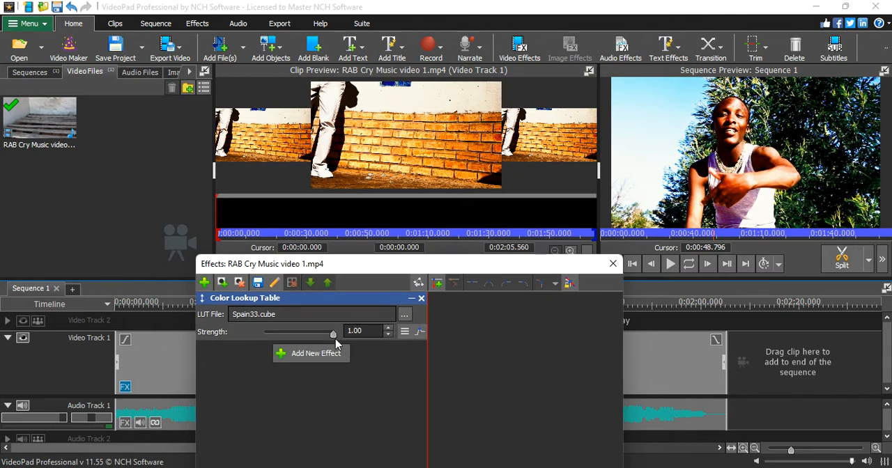
# - Ease the Spain33 LUT strength to 0.61 and reopen the cube-file chooser
pyautogui.moveTo(332, 333); pyautogui.dragTo(306, 333)
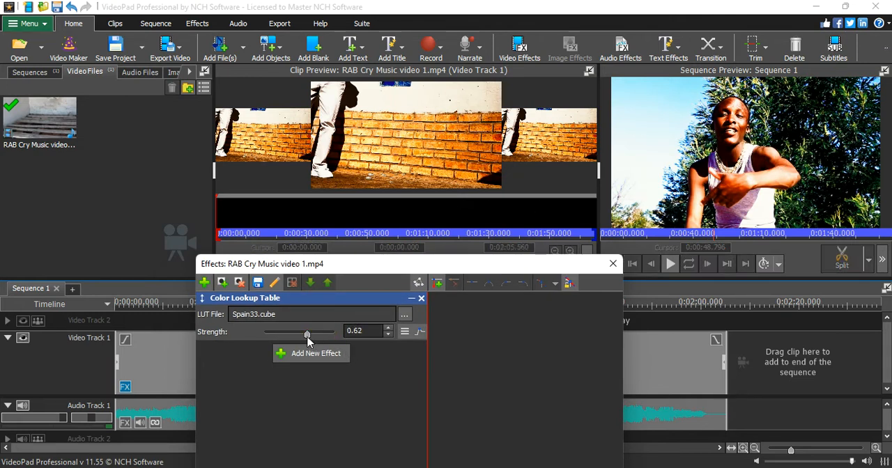
pyautogui.moveTo(308, 333); pyautogui.dragTo(306, 333)
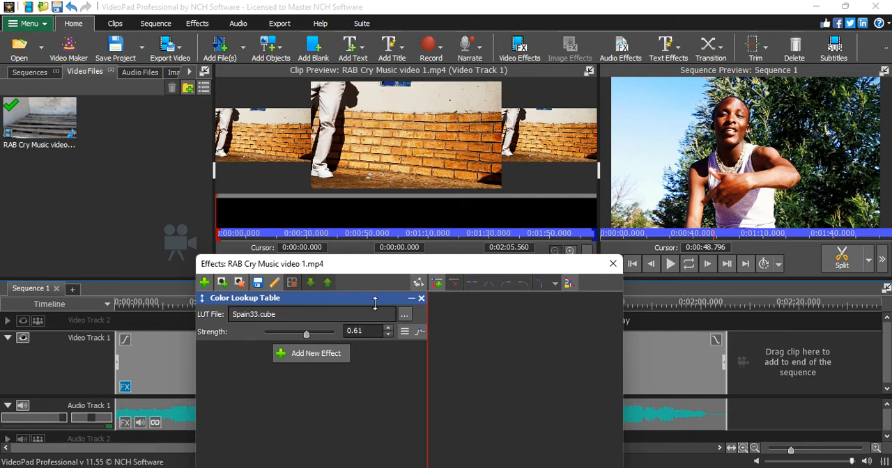
pyautogui.click(404, 313)
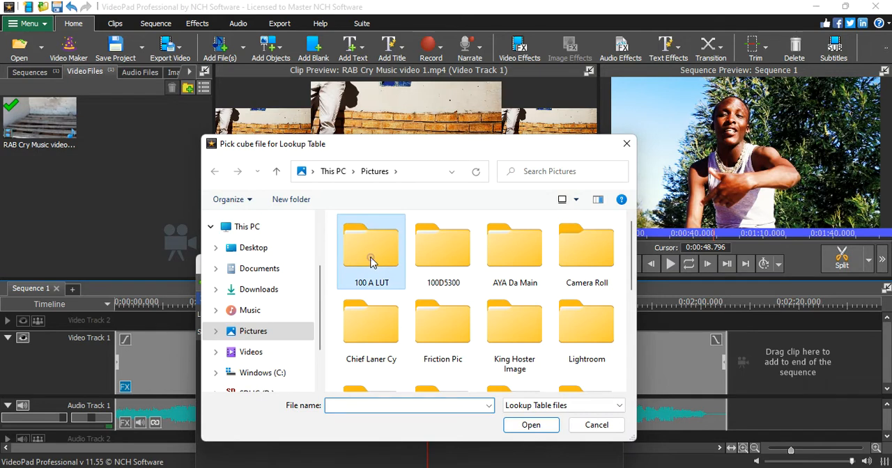
# - Load Israel.cube from 100 A LUT > Log Files > LUT Pack as the clip's lookup table
pyautogui.doubleClick(371, 248)
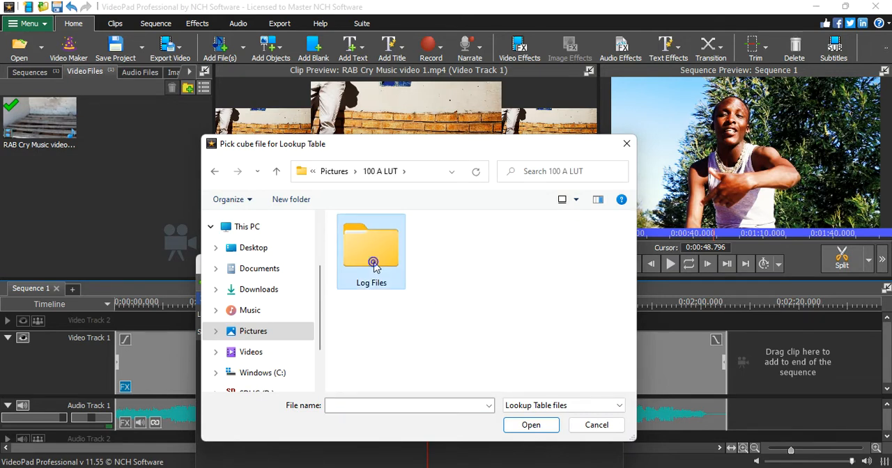
pyautogui.doubleClick(371, 251)
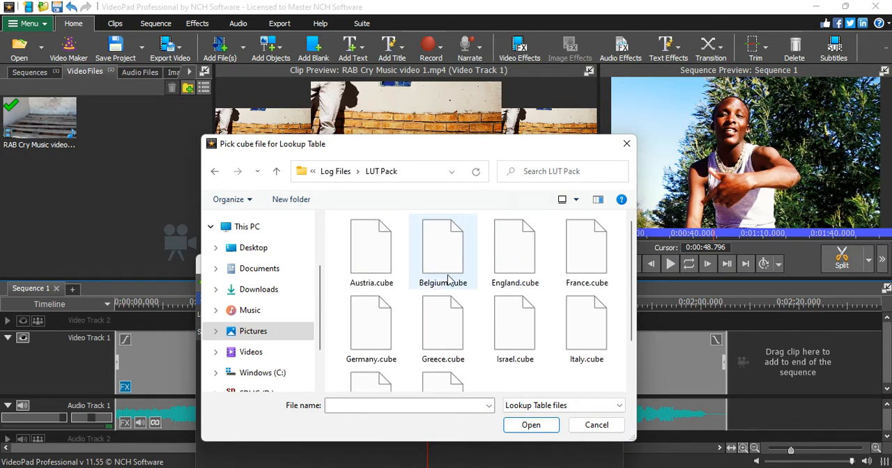
pyautogui.scroll(-3)
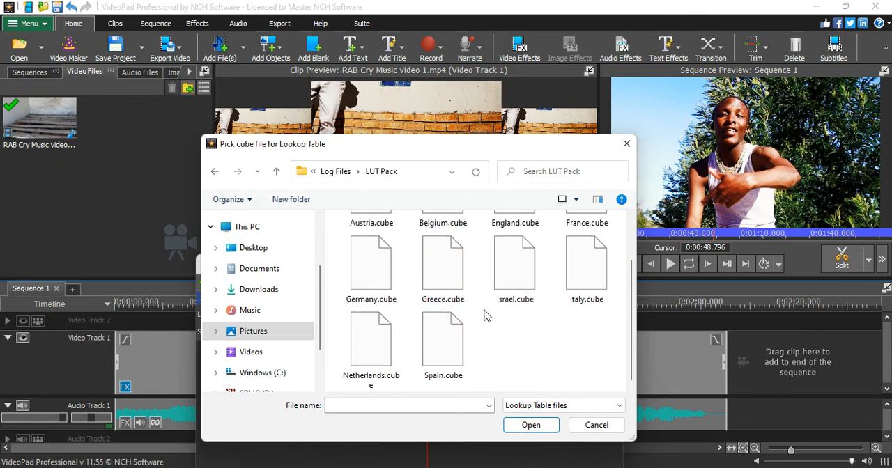
pyautogui.click(514, 265)
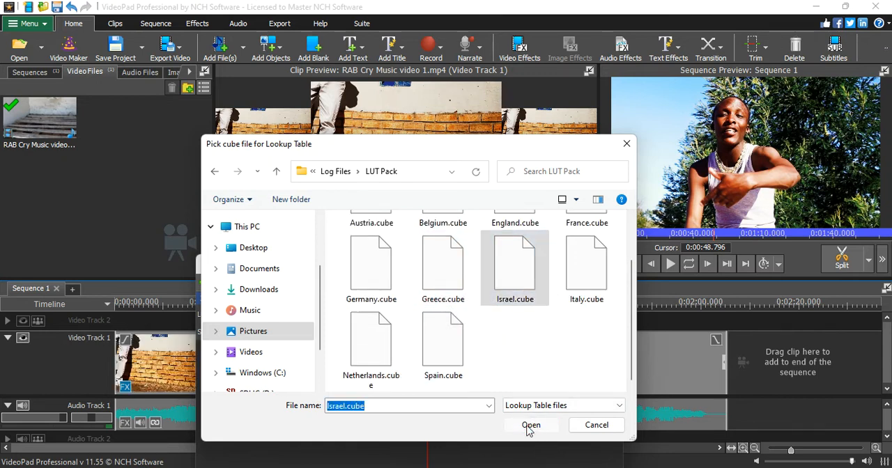
pyautogui.click(530, 425)
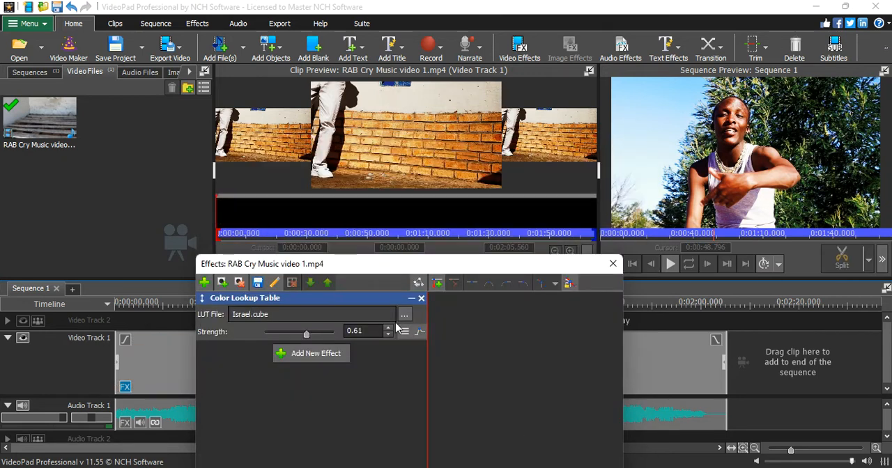
# - Preview Israel.cube at strength 1.00 and 0.00, then settle the strength at 0.53
pyautogui.moveTo(307, 332); pyautogui.dragTo(333, 332)
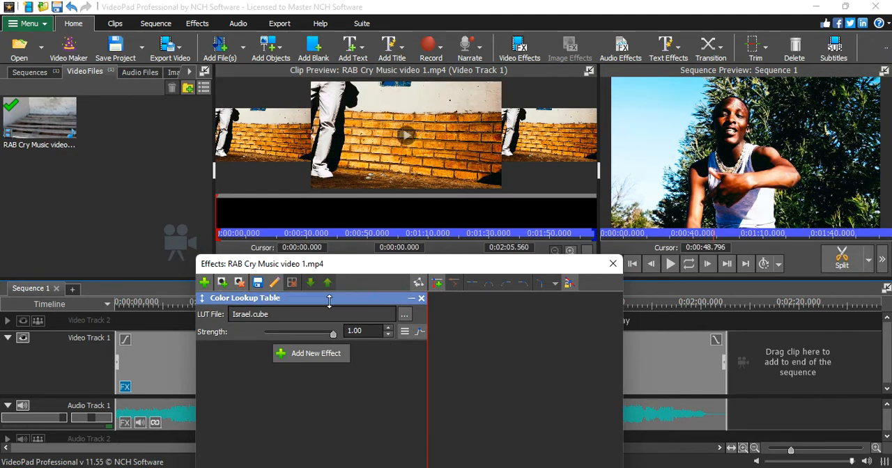
pyautogui.moveTo(333, 332); pyautogui.dragTo(265, 332)
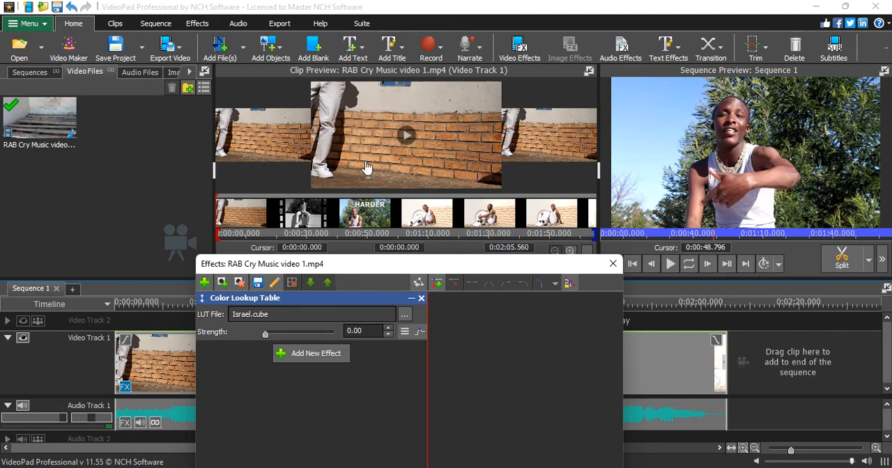
pyautogui.moveTo(264, 332); pyautogui.dragTo(333, 332)
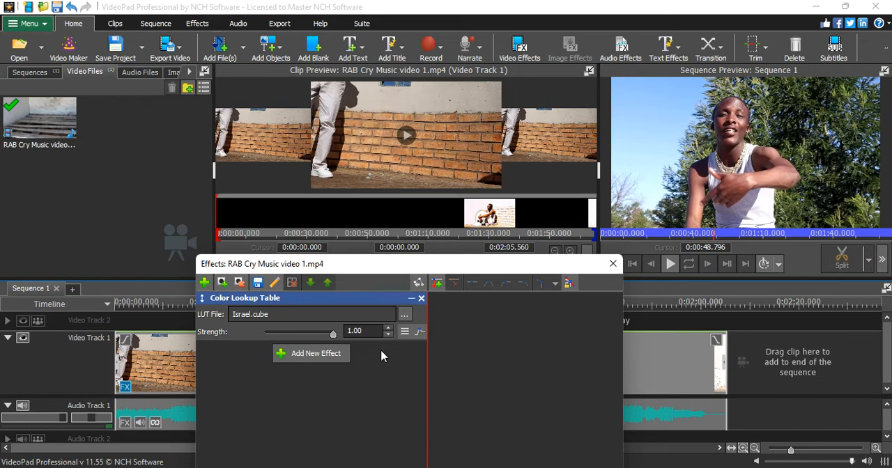
pyautogui.moveTo(398, 216)
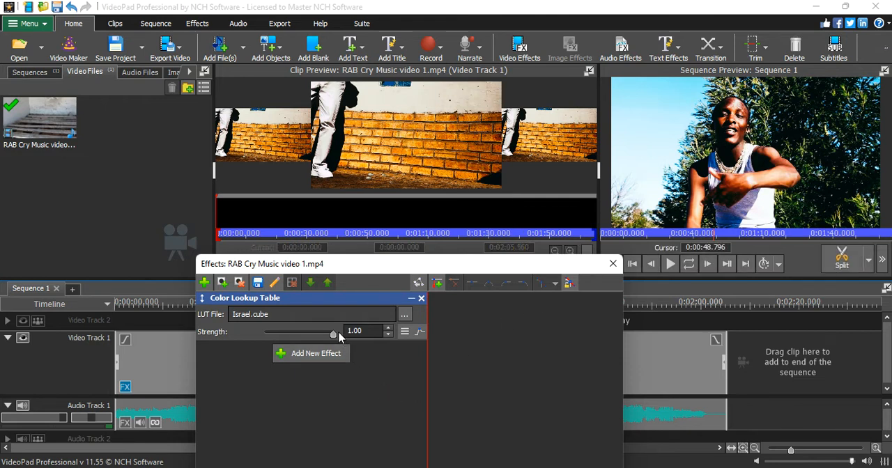
pyautogui.moveTo(333, 332); pyautogui.dragTo(314, 332)
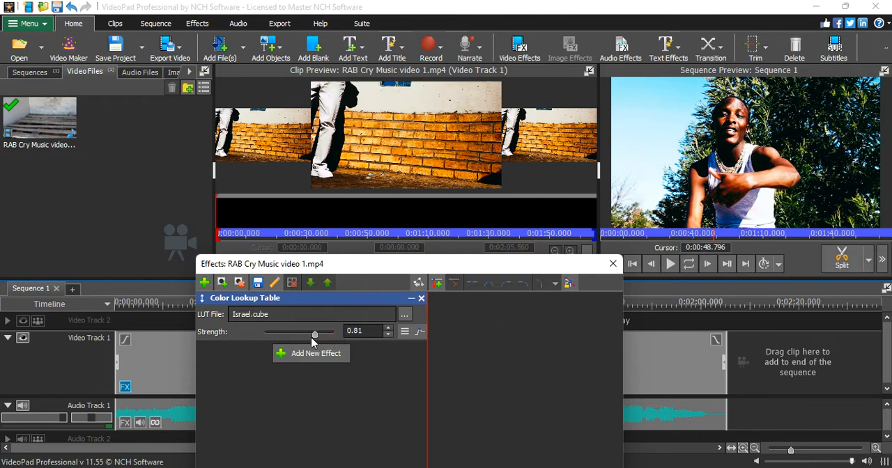
pyautogui.moveTo(315, 331); pyautogui.dragTo(301, 331)
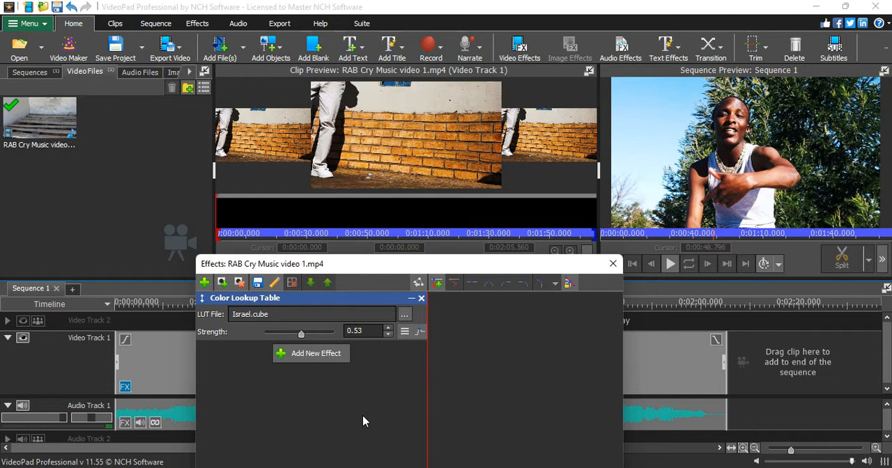
pyautogui.moveTo(354, 381)
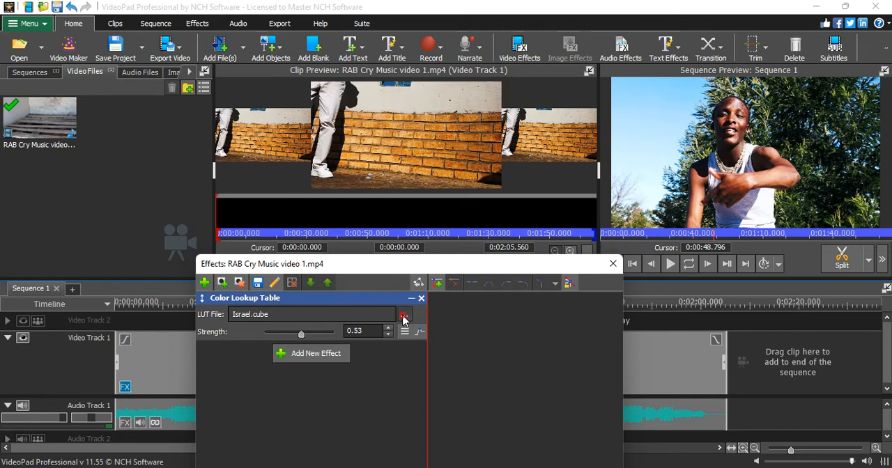
# - Load Kodak Vision 2383.cube from Log Files > 70 CGC LUTs > Film Emulation as the lookup table
pyautogui.click(404, 314)
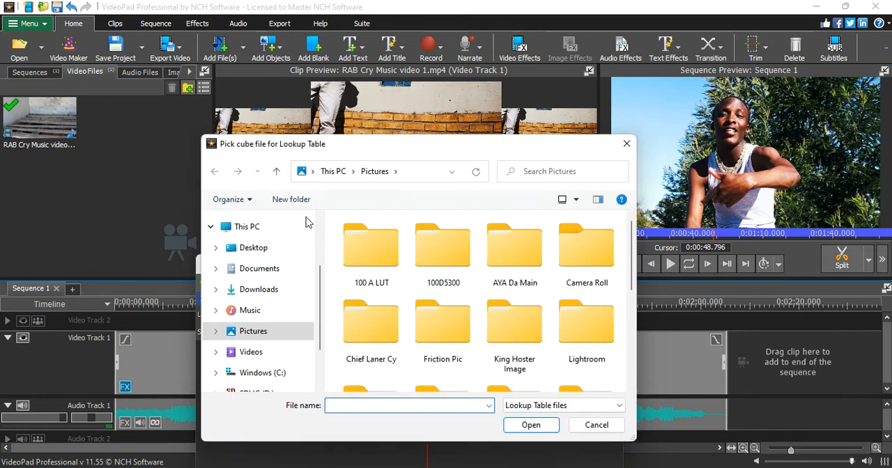
pyautogui.doubleClick(370, 248)
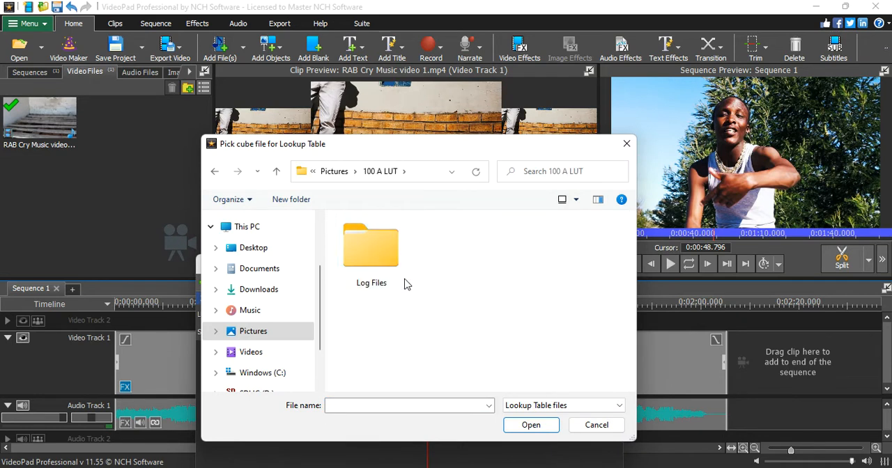
pyautogui.doubleClick(371, 246)
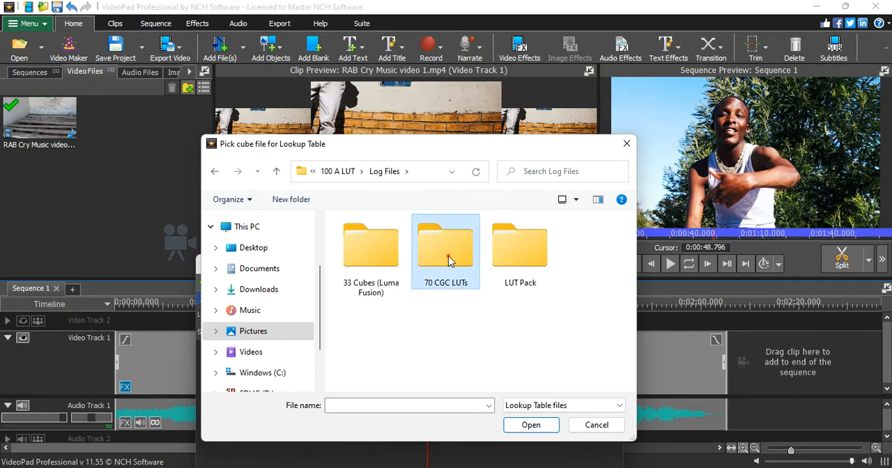
pyautogui.doubleClick(446, 248)
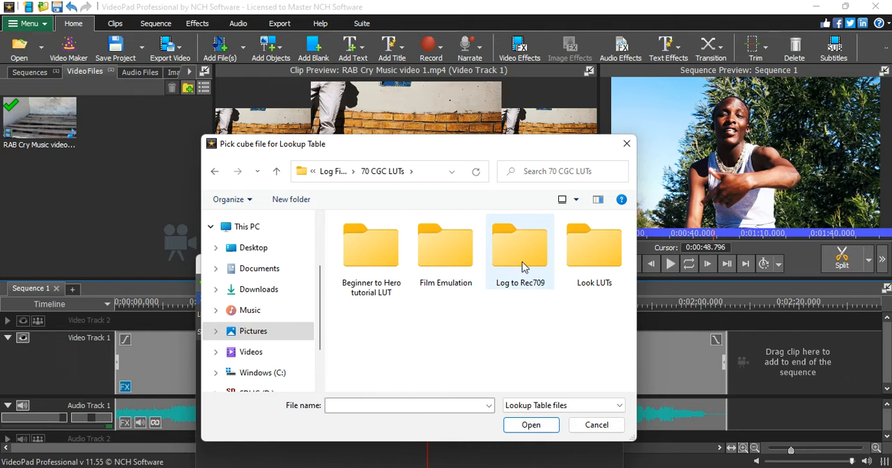
pyautogui.click(446, 251)
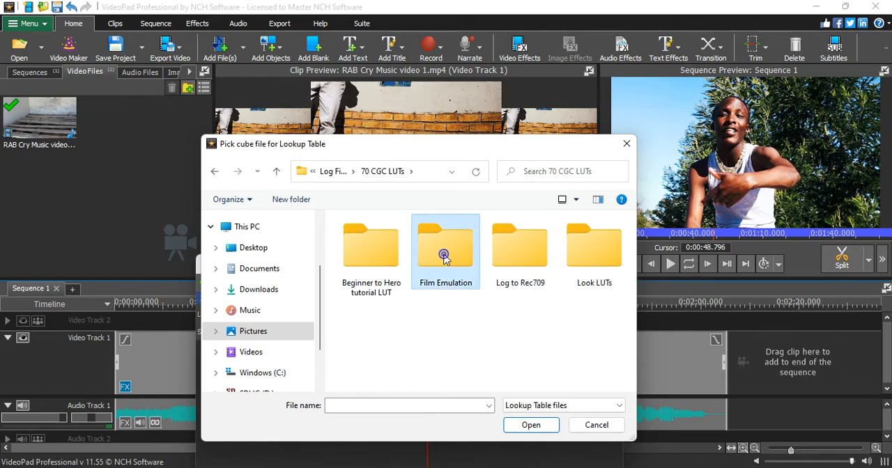
pyautogui.doubleClick(446, 251)
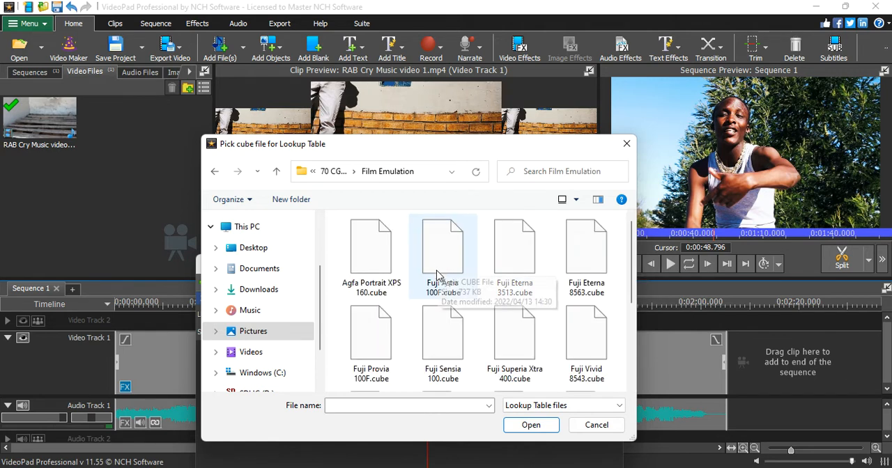
pyautogui.scroll(-3)
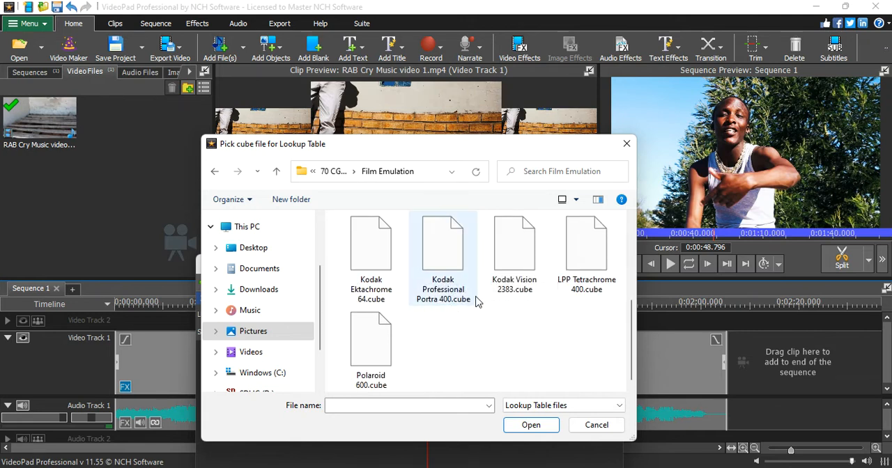
pyautogui.click(515, 251)
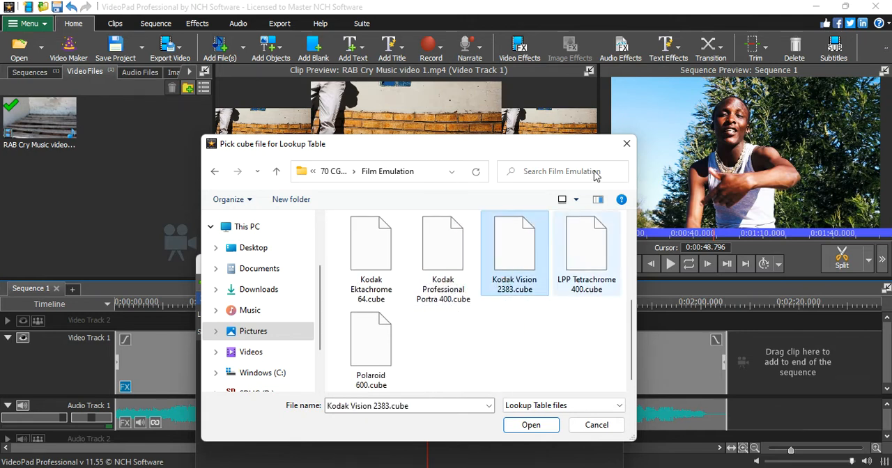
pyautogui.moveTo(443, 257)
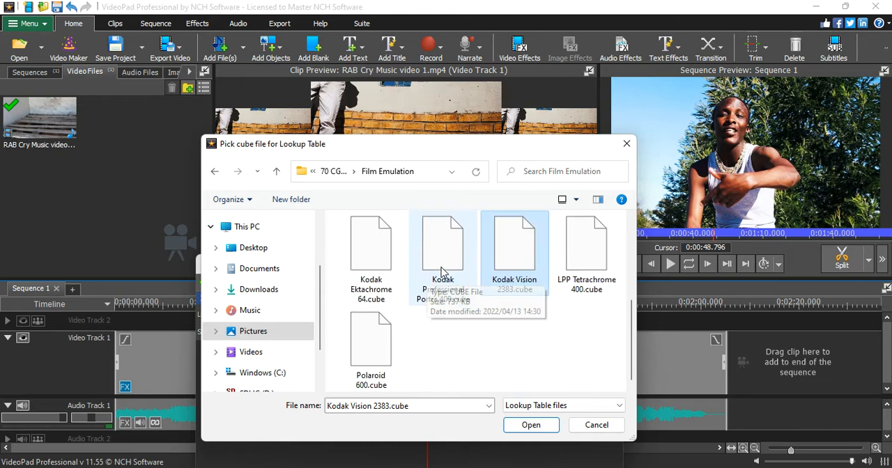
pyautogui.moveTo(550, 312)
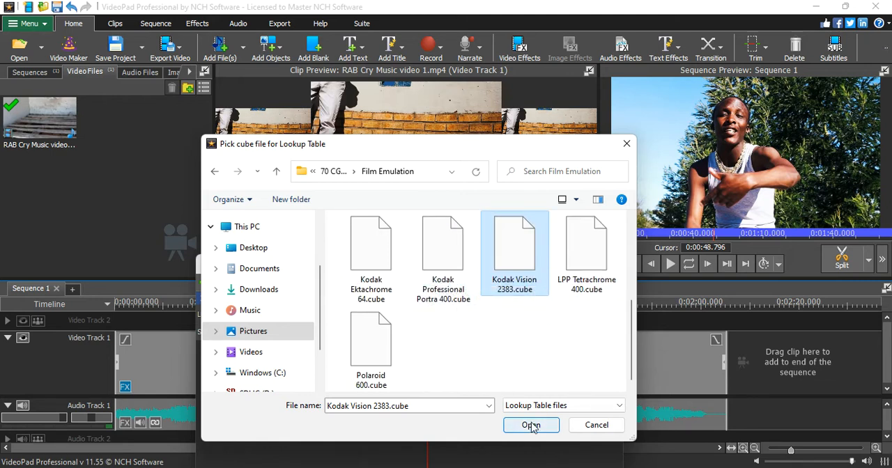
pyautogui.click(531, 425)
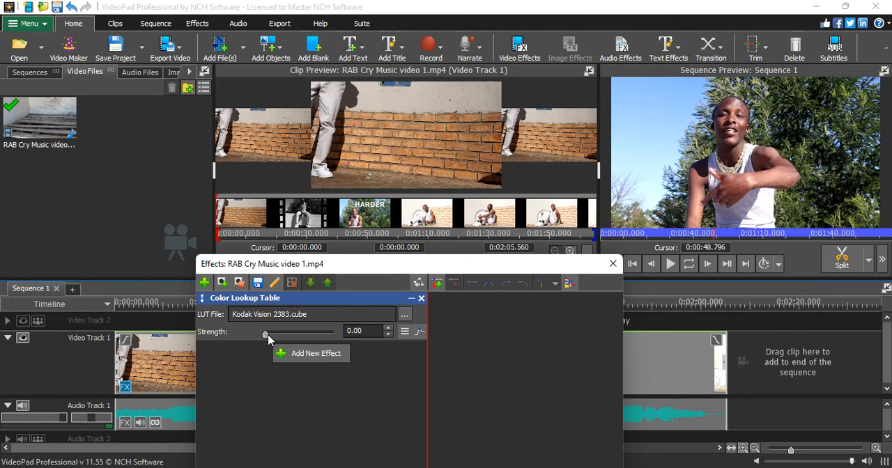
# - Try the Kodak Vision 2383 LUT at strengths 0.40, 1.00 and 0.00, leaving it at 0.60
pyautogui.moveTo(265, 331); pyautogui.dragTo(292, 331)
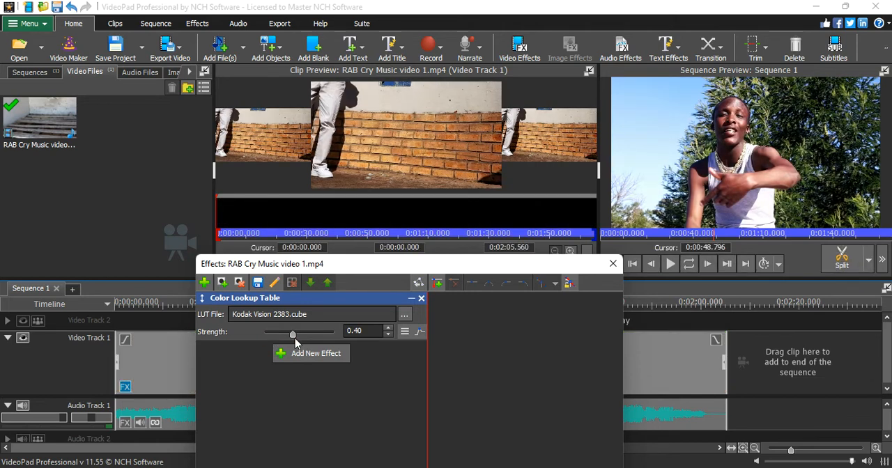
pyautogui.moveTo(293, 335); pyautogui.dragTo(333, 335)
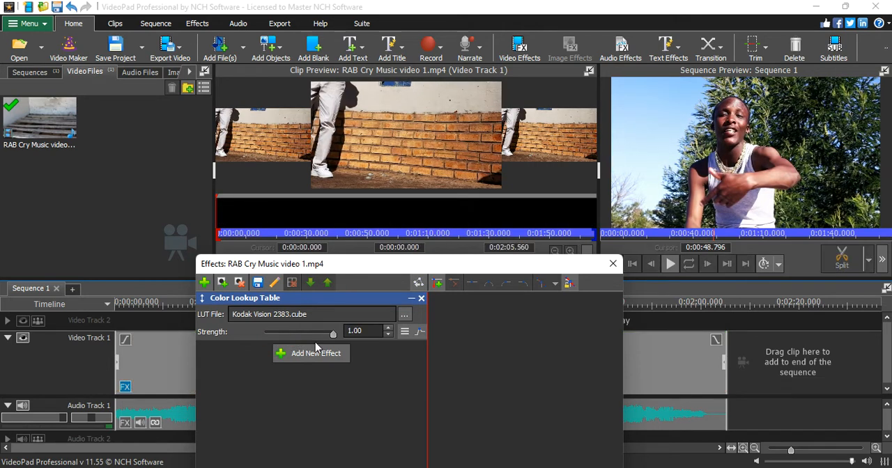
pyautogui.moveTo(343, 343)
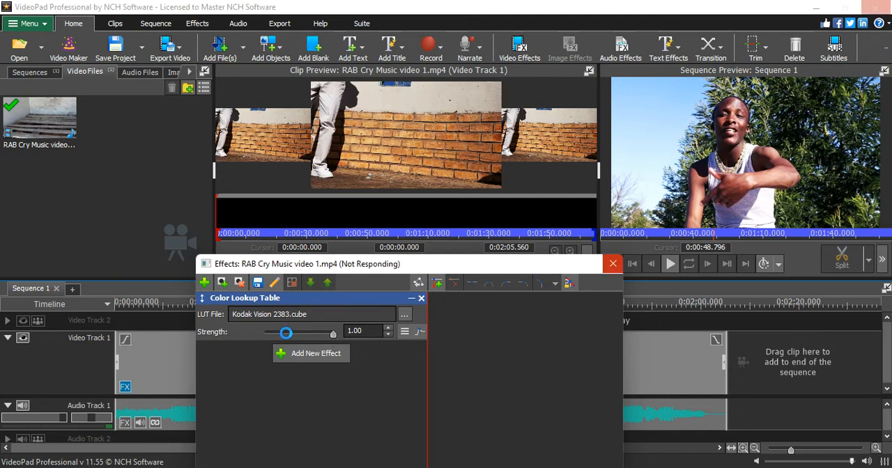
pyautogui.moveTo(286, 333); pyautogui.dragTo(264, 333)
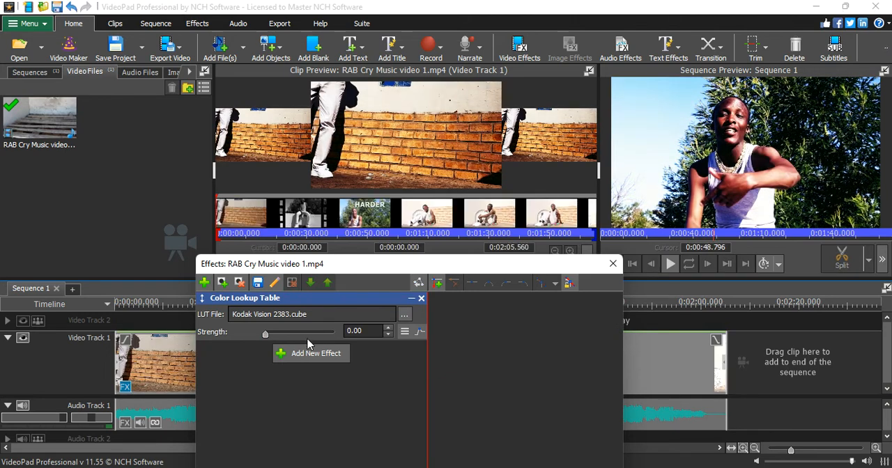
pyautogui.moveTo(265, 332); pyautogui.dragTo(309, 331)
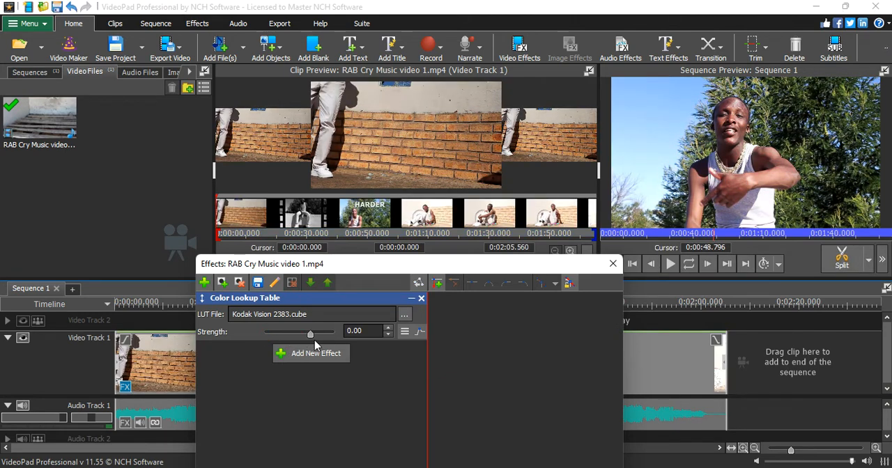
pyautogui.moveTo(310, 332); pyautogui.dragTo(332, 332)
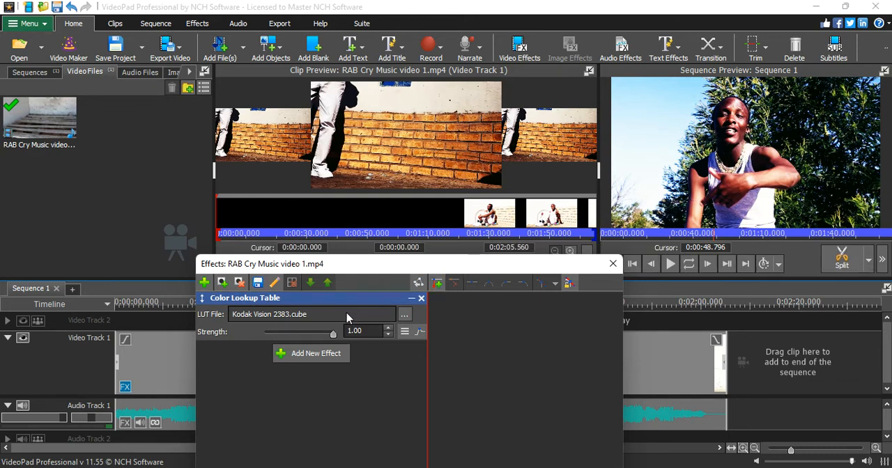
pyautogui.moveTo(333, 333); pyautogui.dragTo(305, 333)
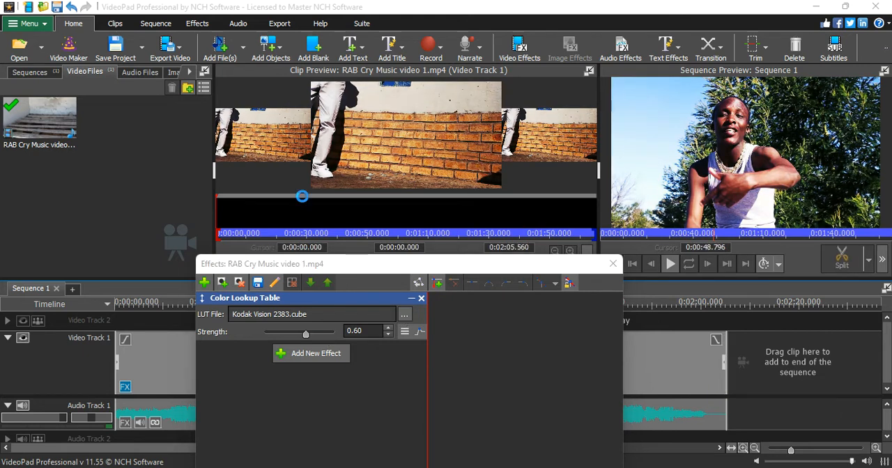
# - Swap the lookup table for Italy.cube from 100 A LUT > Log Files > LUT Pack
pyautogui.click(404, 314)
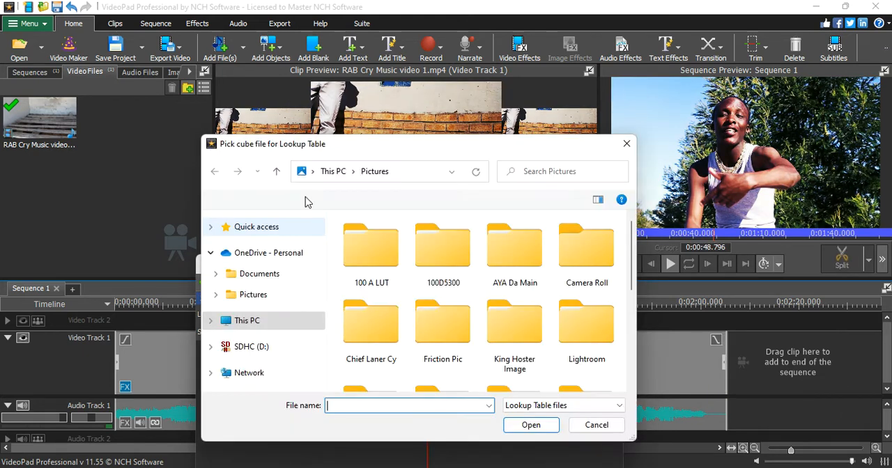
pyautogui.doubleClick(371, 245)
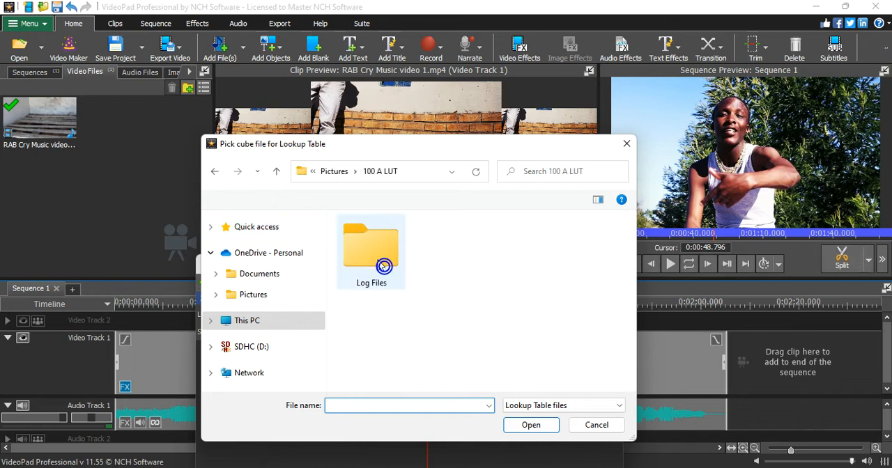
pyautogui.doubleClick(371, 243)
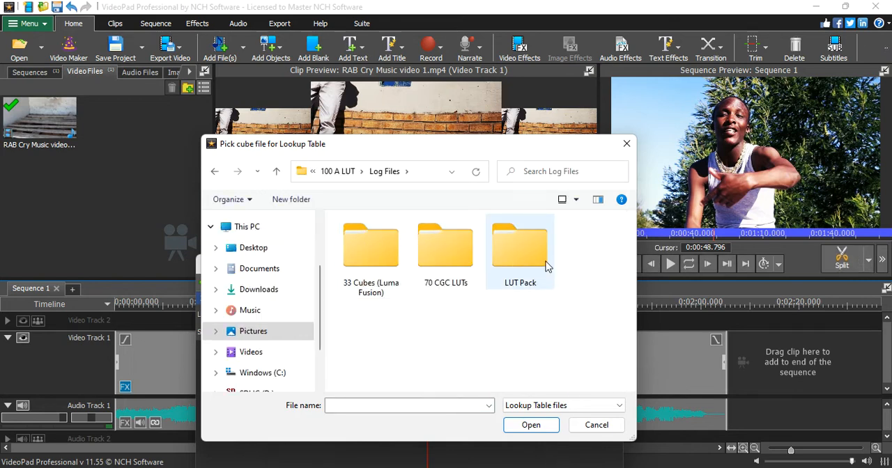
pyautogui.doubleClick(520, 244)
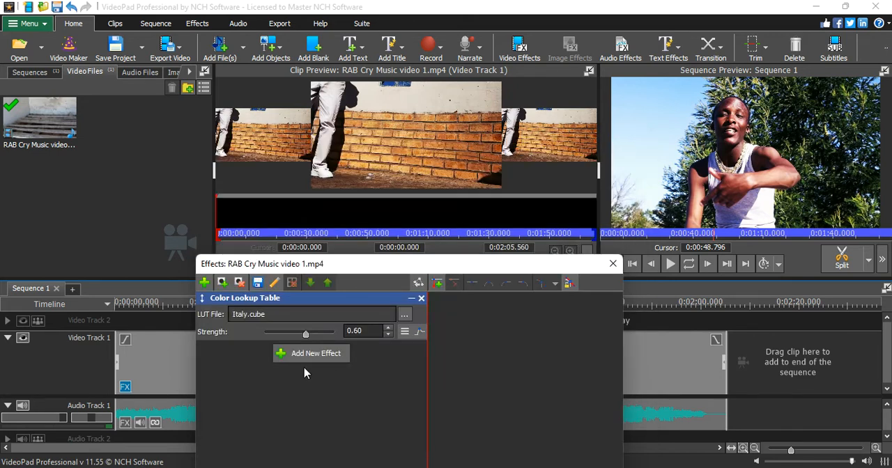
# - Try Italy.cube at 0.00 and 0.57, settle its strength at 0.05 and close the Effects window
pyautogui.moveTo(305, 332); pyautogui.dragTo(265, 332)
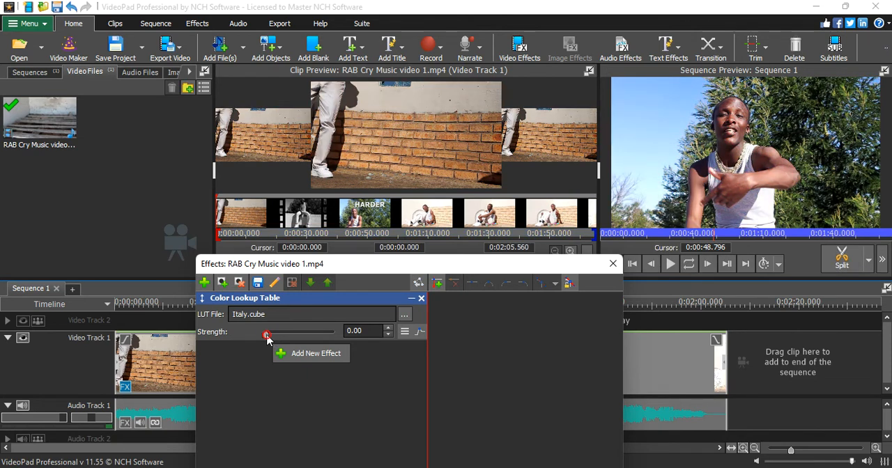
pyautogui.moveTo(268, 335); pyautogui.dragTo(299, 334)
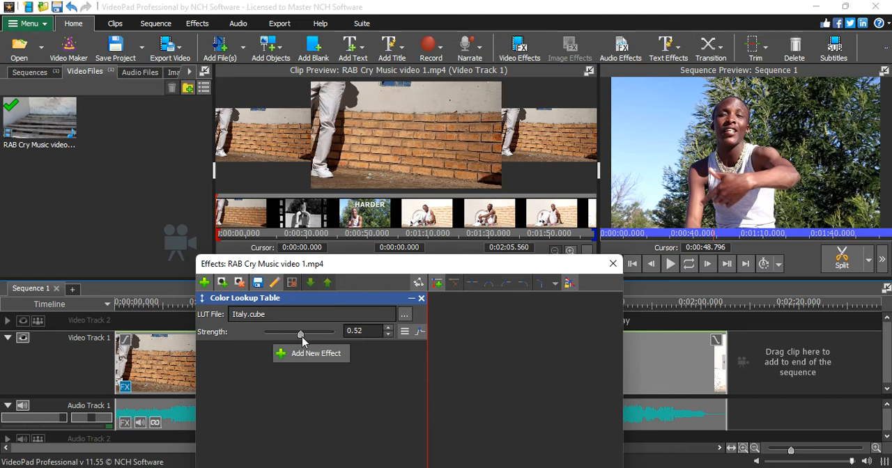
pyautogui.moveTo(299, 332); pyautogui.dragTo(303, 331)
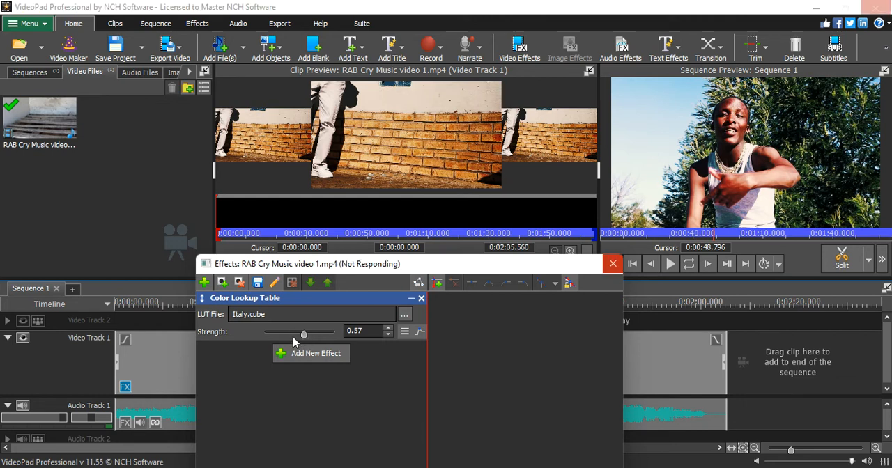
pyautogui.click(613, 264)
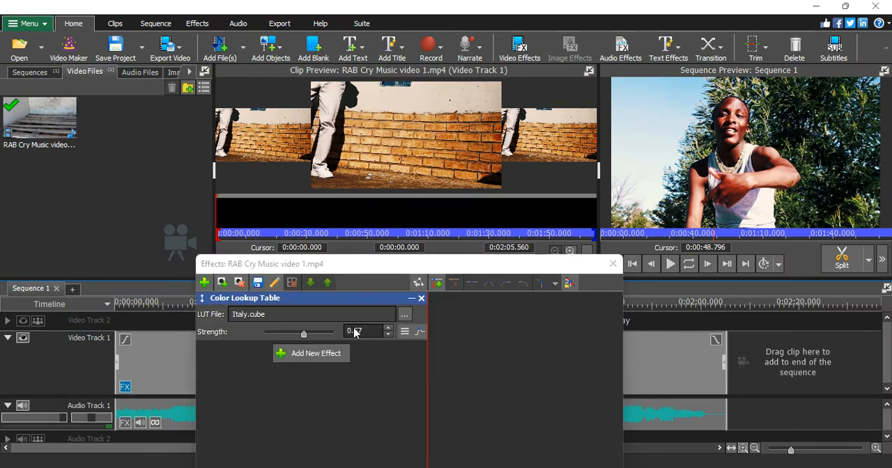
pyautogui.moveTo(303, 332); pyautogui.dragTo(268, 332)
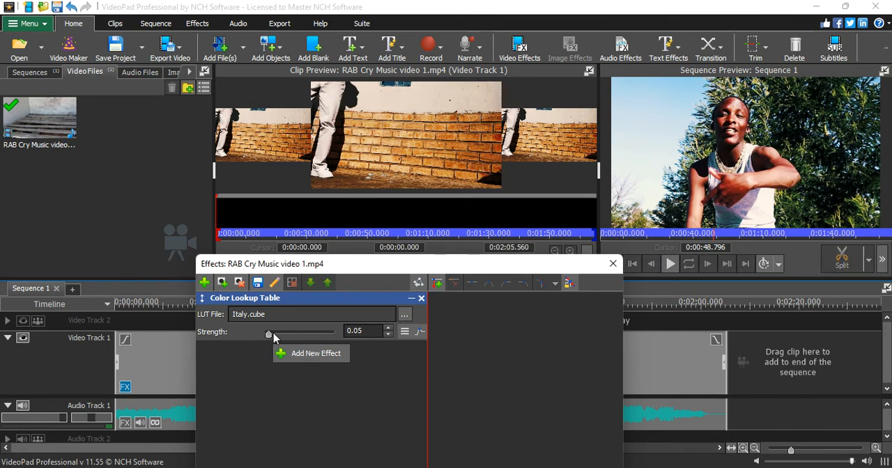
pyautogui.moveTo(283, 340)
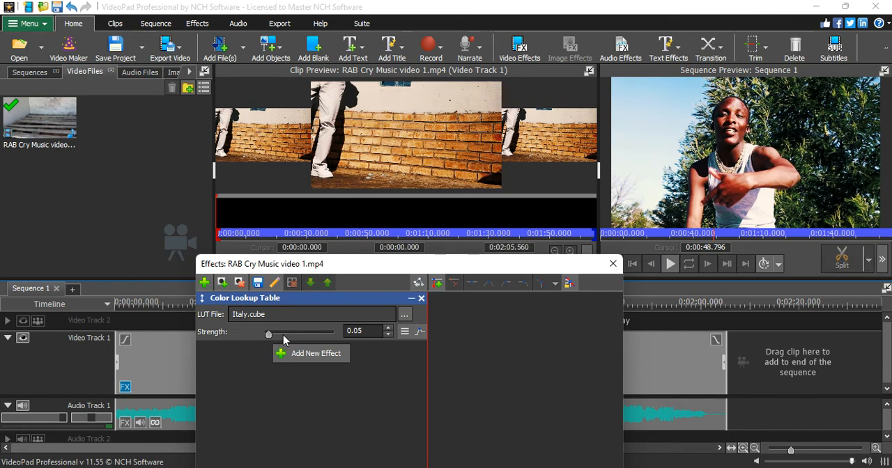
pyautogui.moveTo(611, 248)
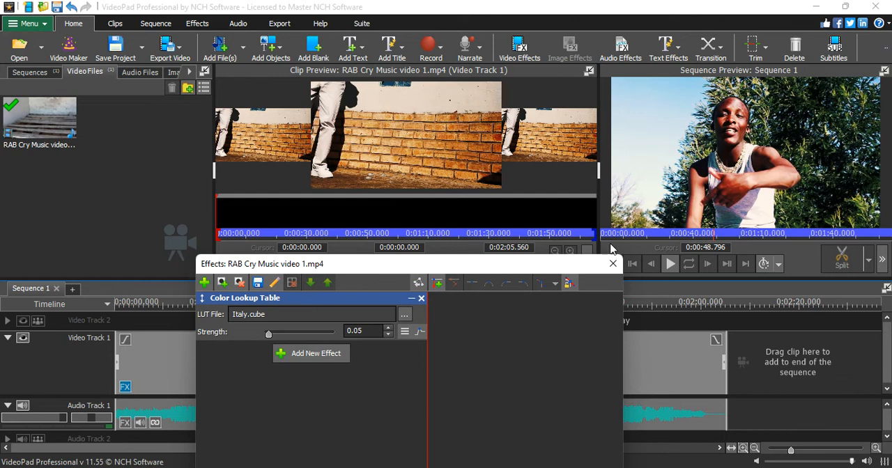
pyautogui.click(613, 263)
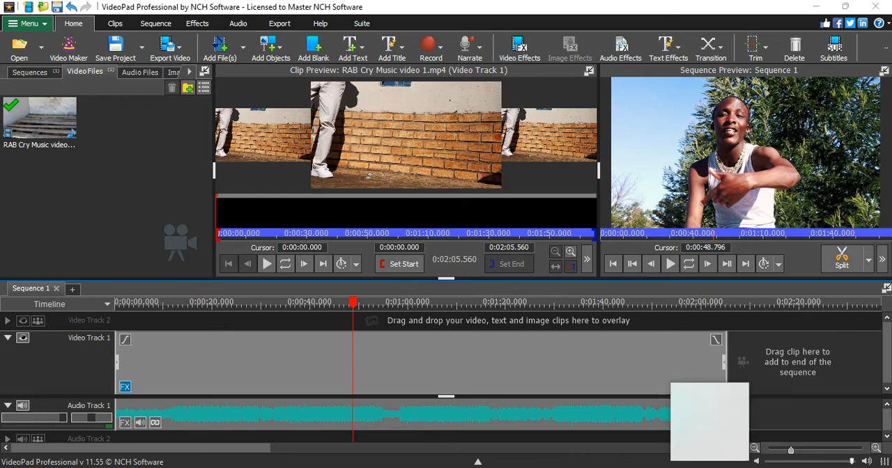
# - Bring up the Free Screen Recorder status window showing the capture still running at 4:51
pyautogui.click(711, 421)
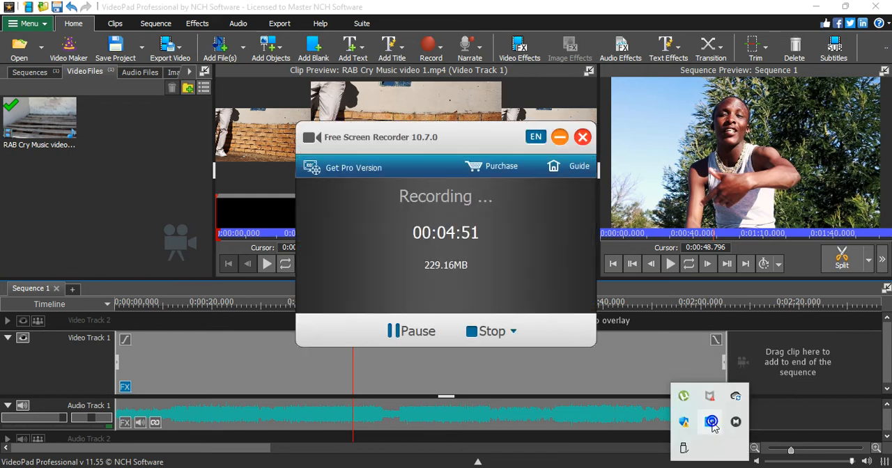